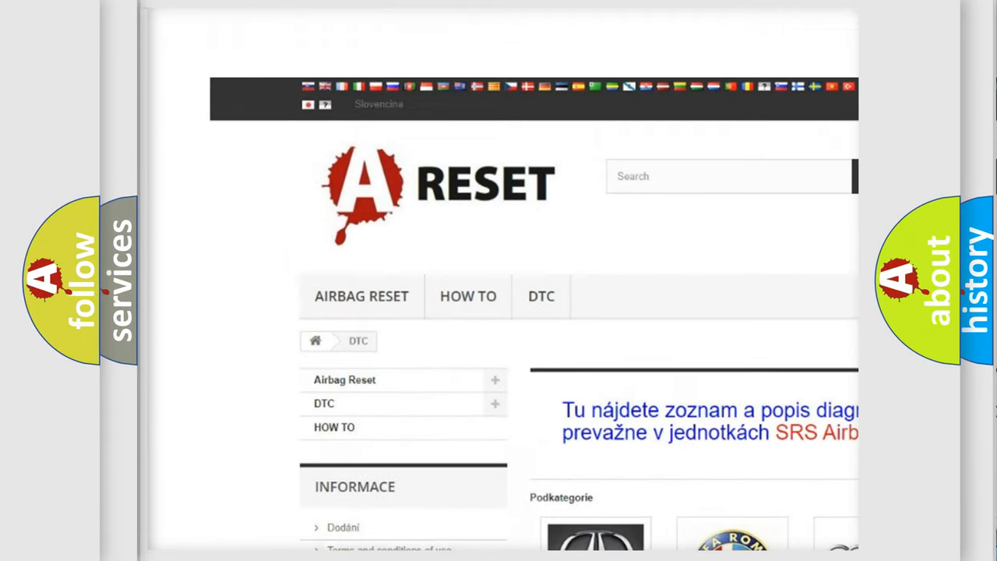
Open the Fiat DTC code list and skim through its trouble codes such as B000111
scroll(up, 3)
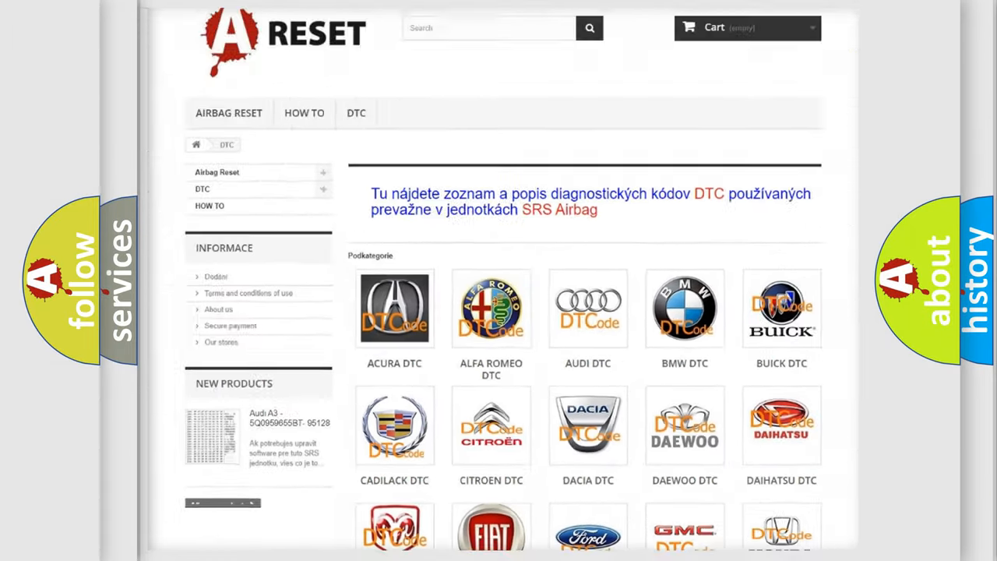
scroll(down, 3)
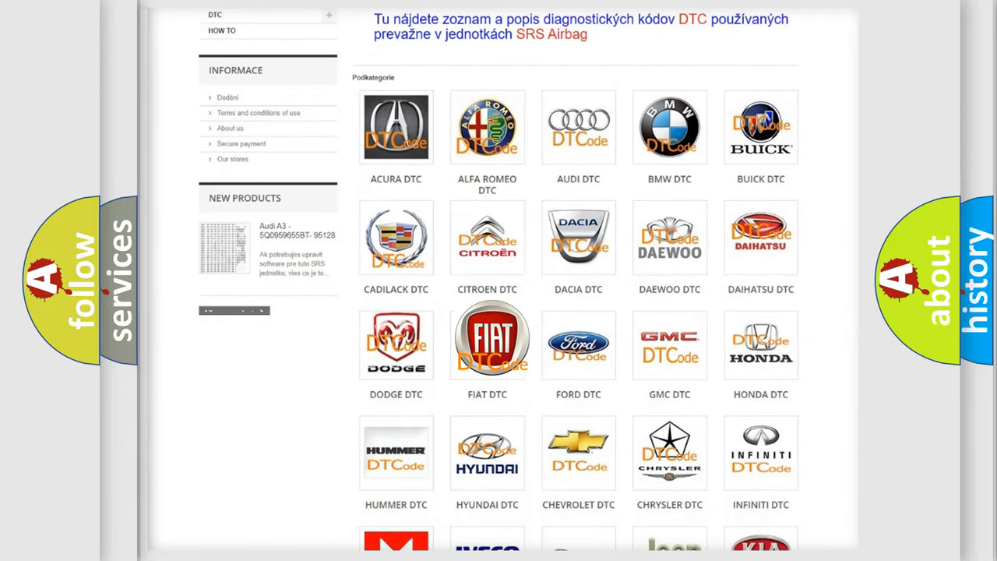
click(486, 345)
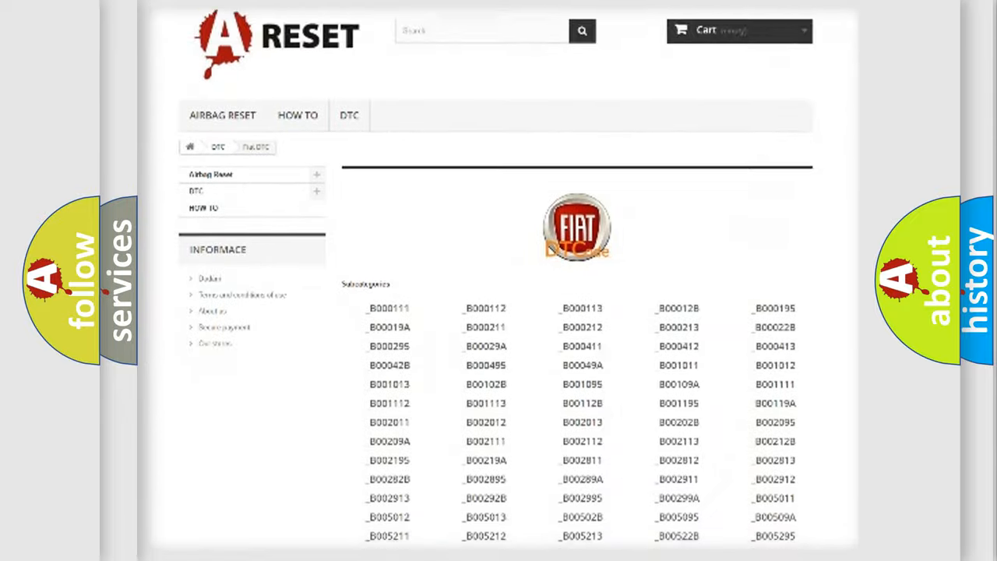
scroll(down, 3)
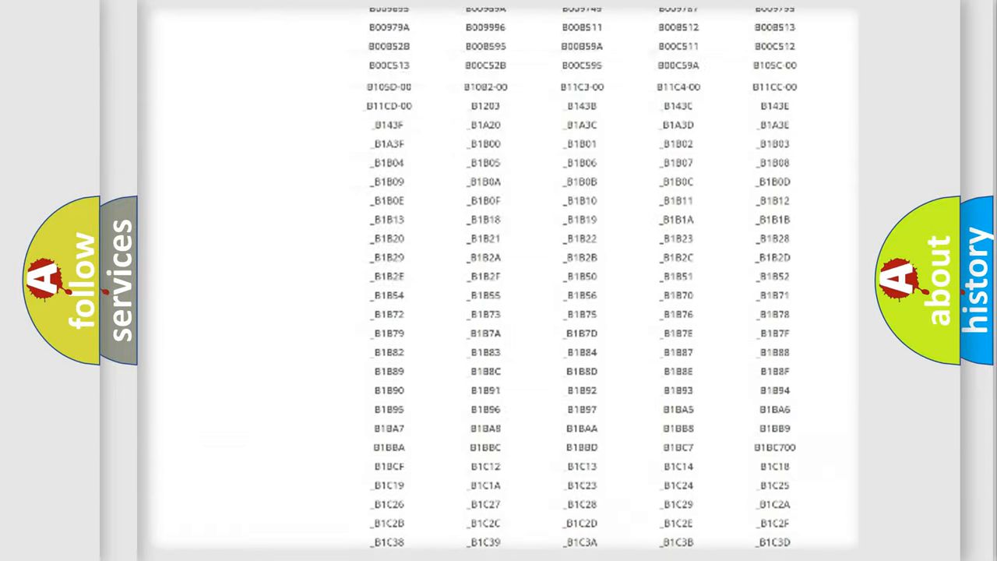
scroll(up, 3)
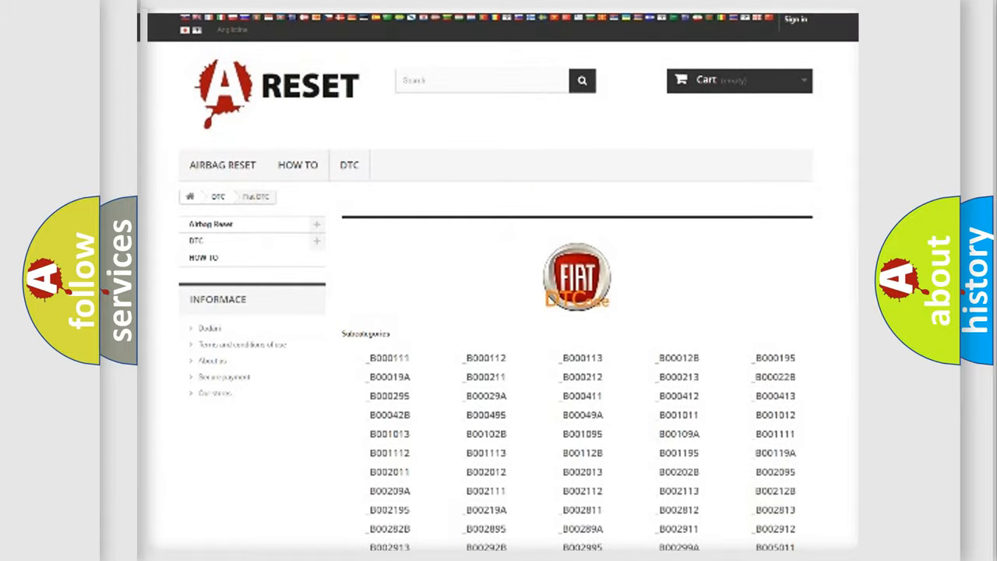